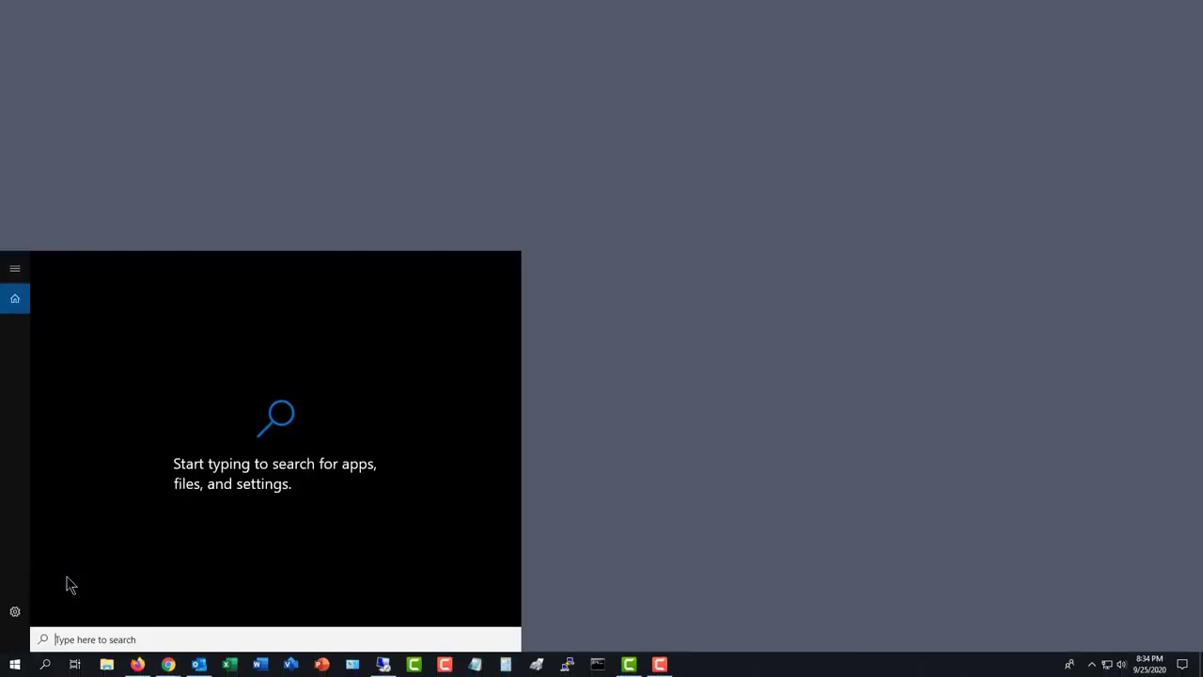
Launch the Zoom app from the Windows Start search by searching 'zoom'
text(zoom)
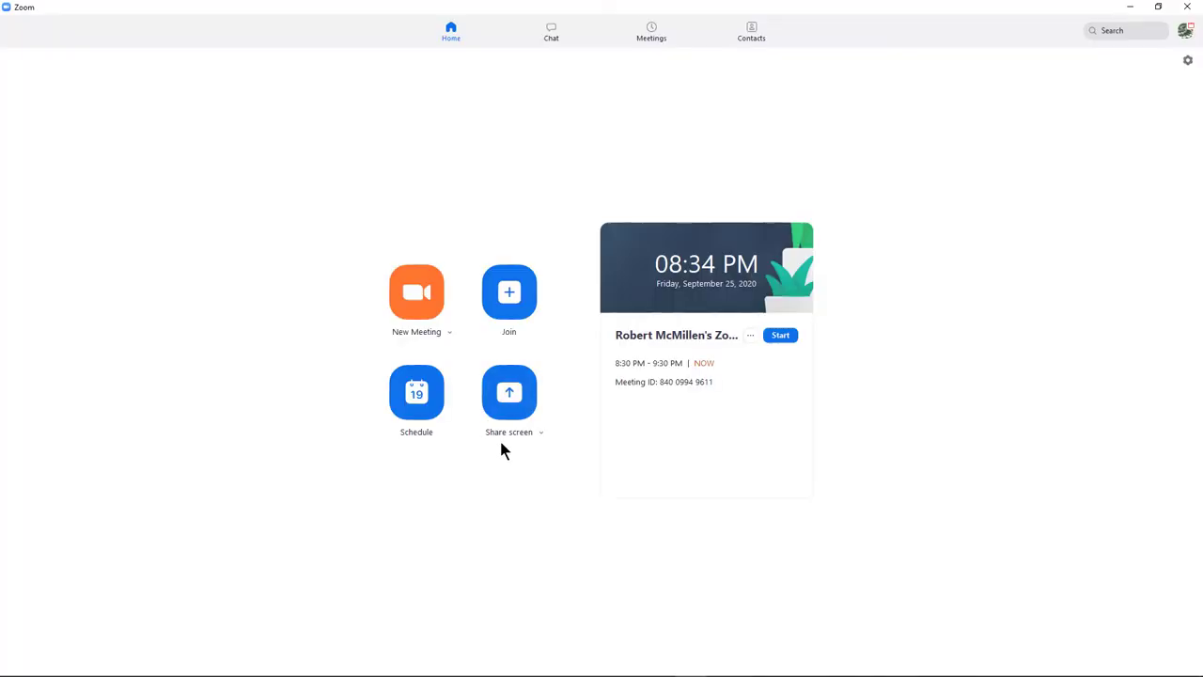
mouse_move(989, 327)
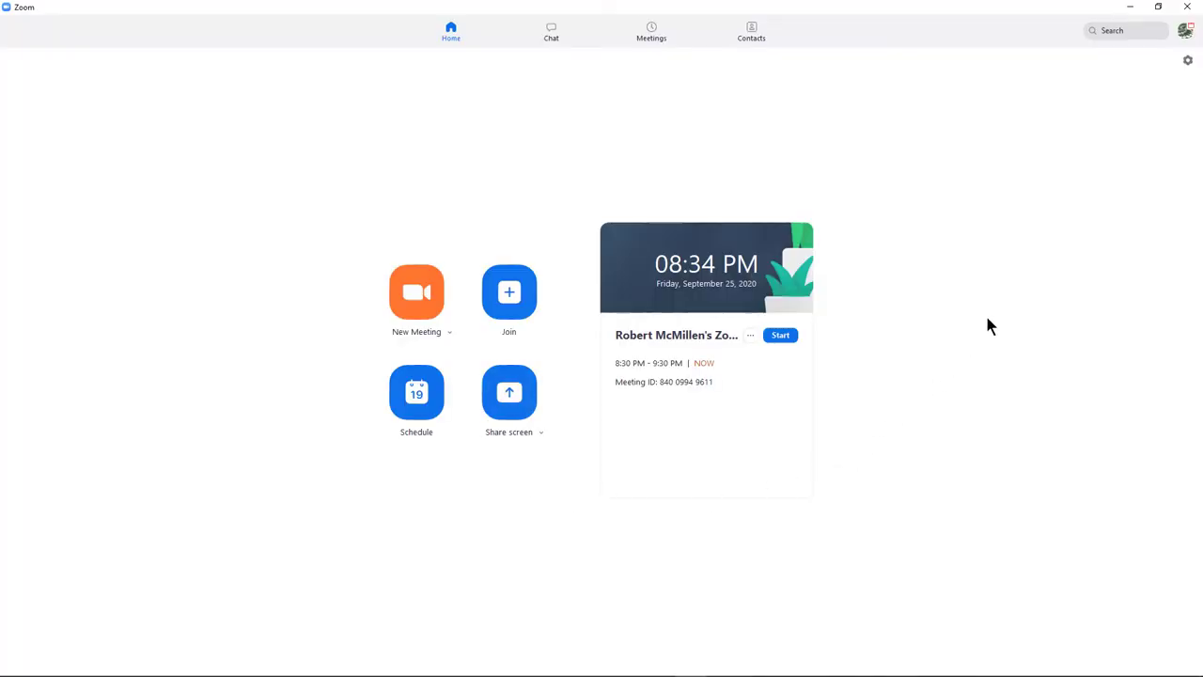
mouse_move(1188, 60)
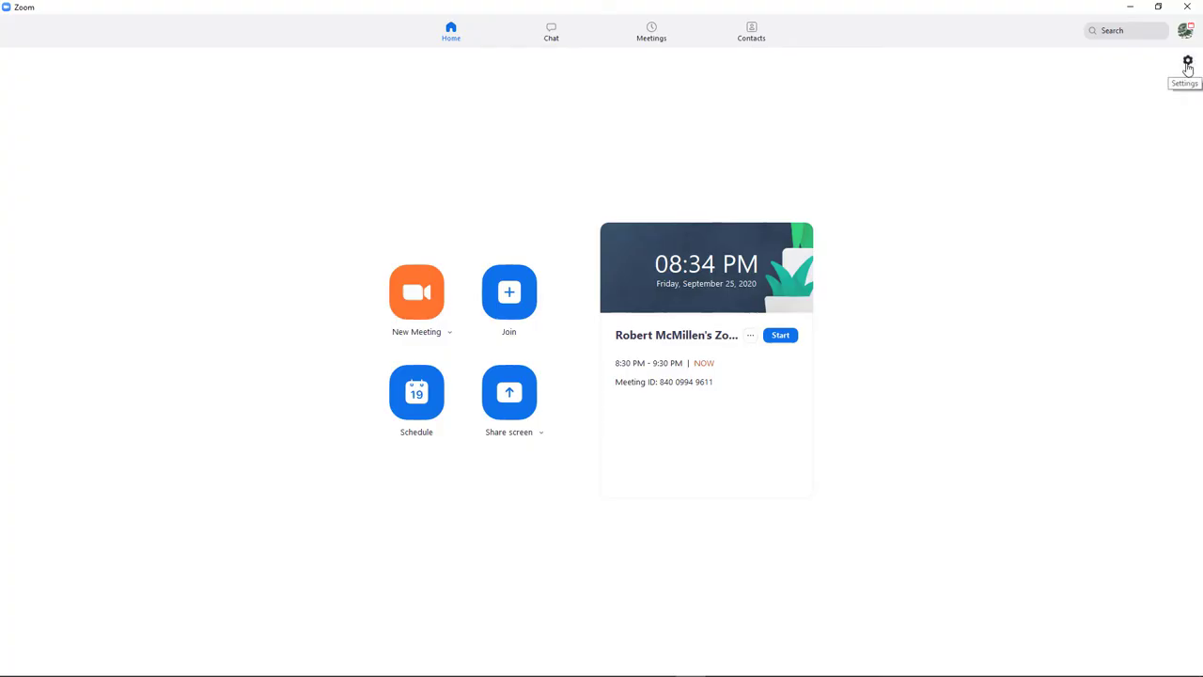
In Video settings, try the other webcam and return to the USB Color Camera
click(1188, 62)
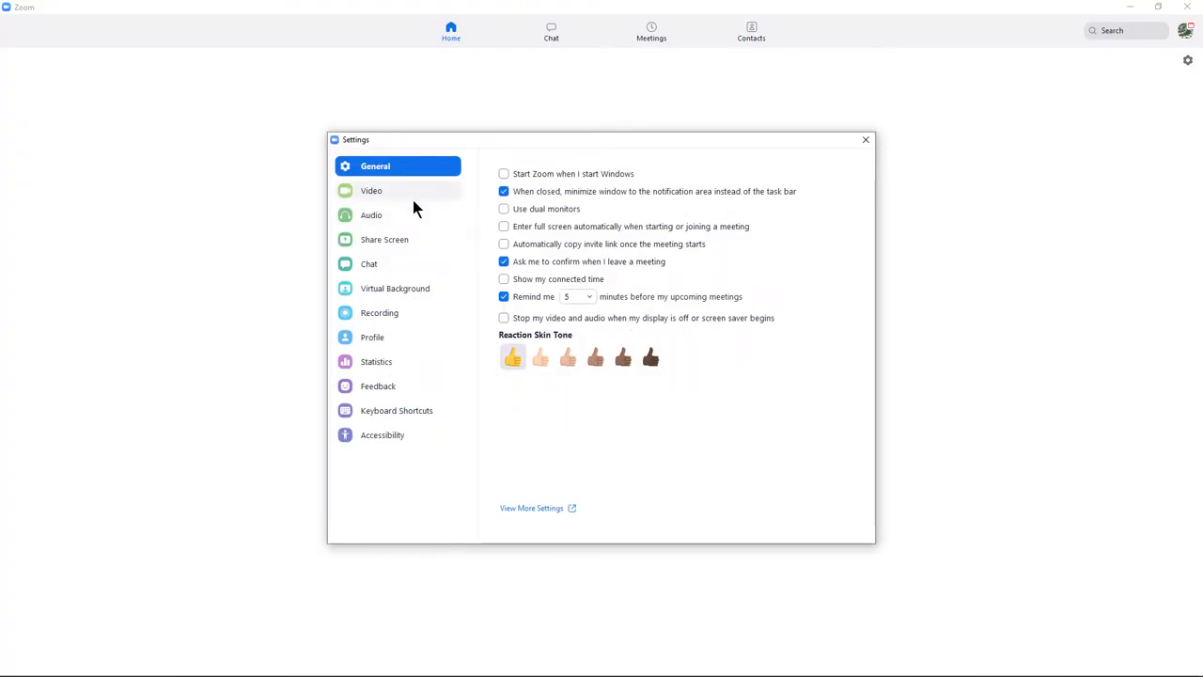
click(370, 189)
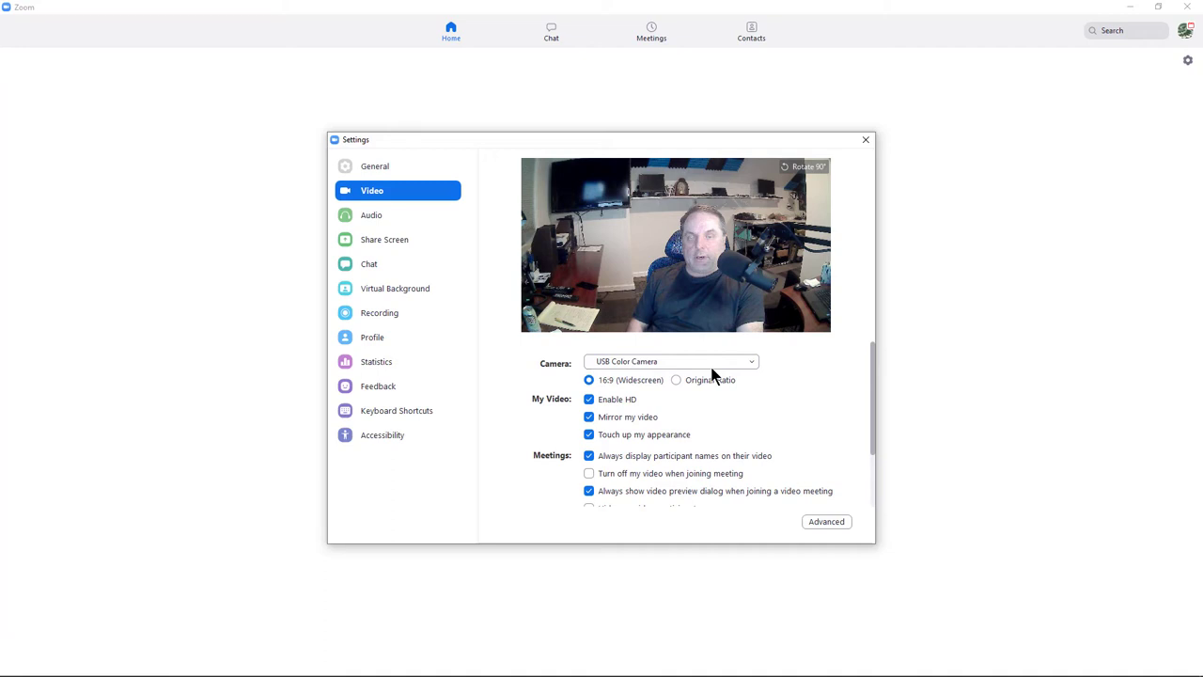
click(671, 361)
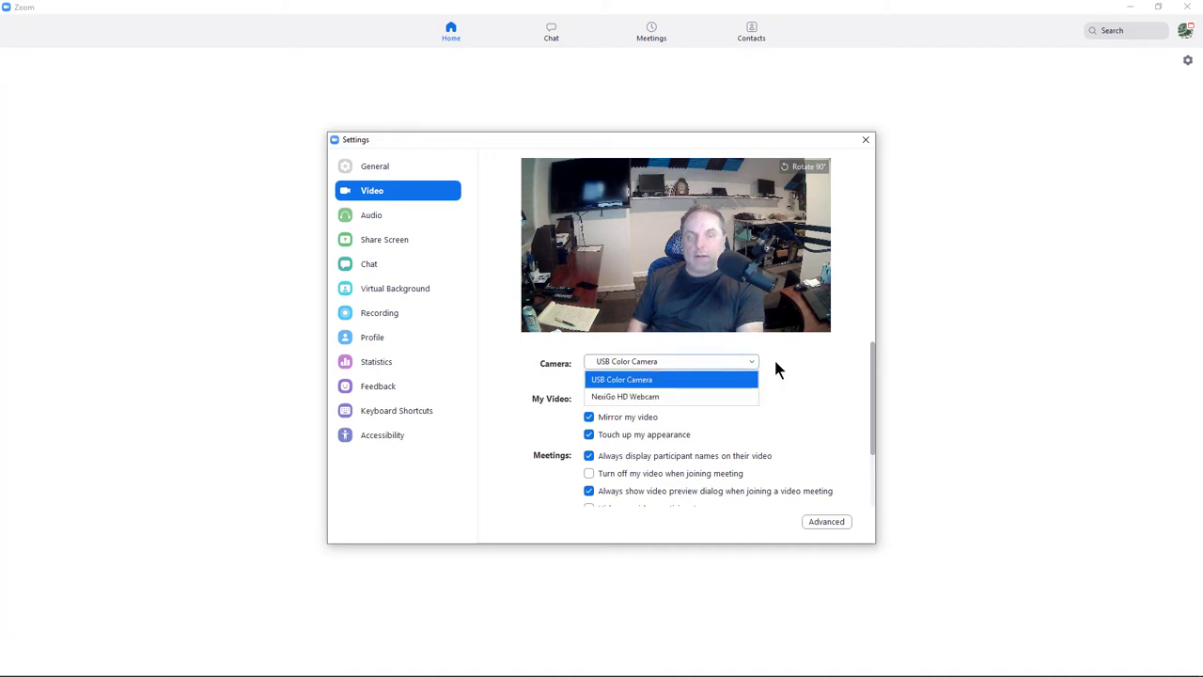
click(621, 379)
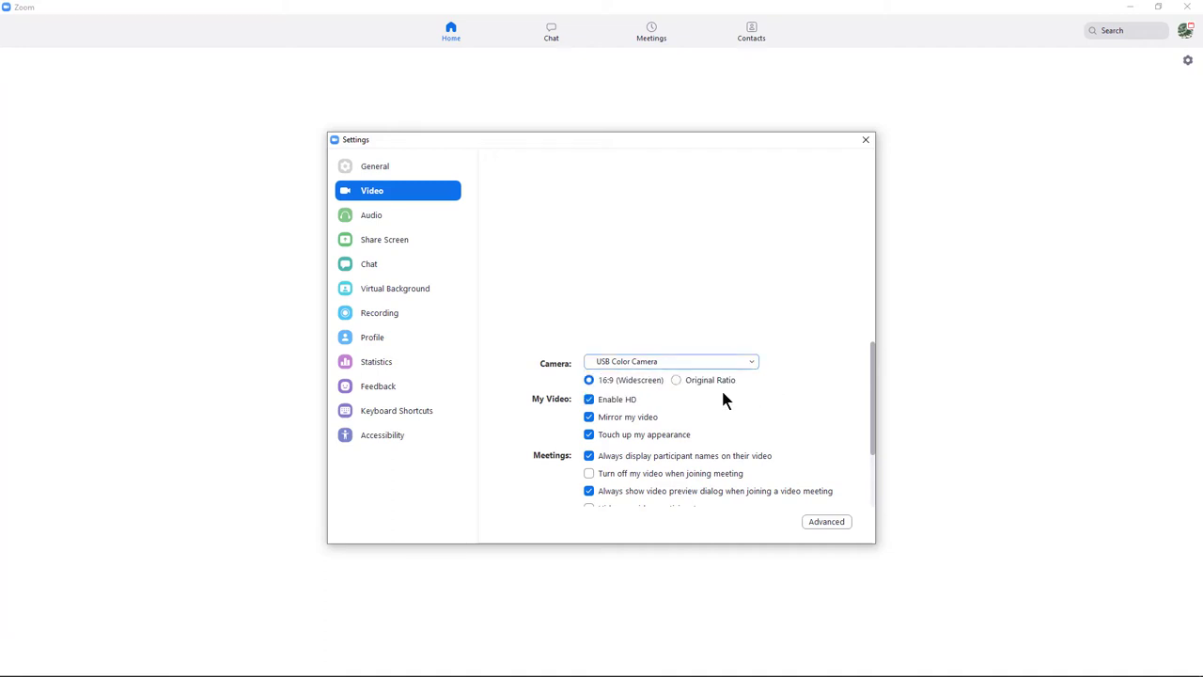
click(671, 361)
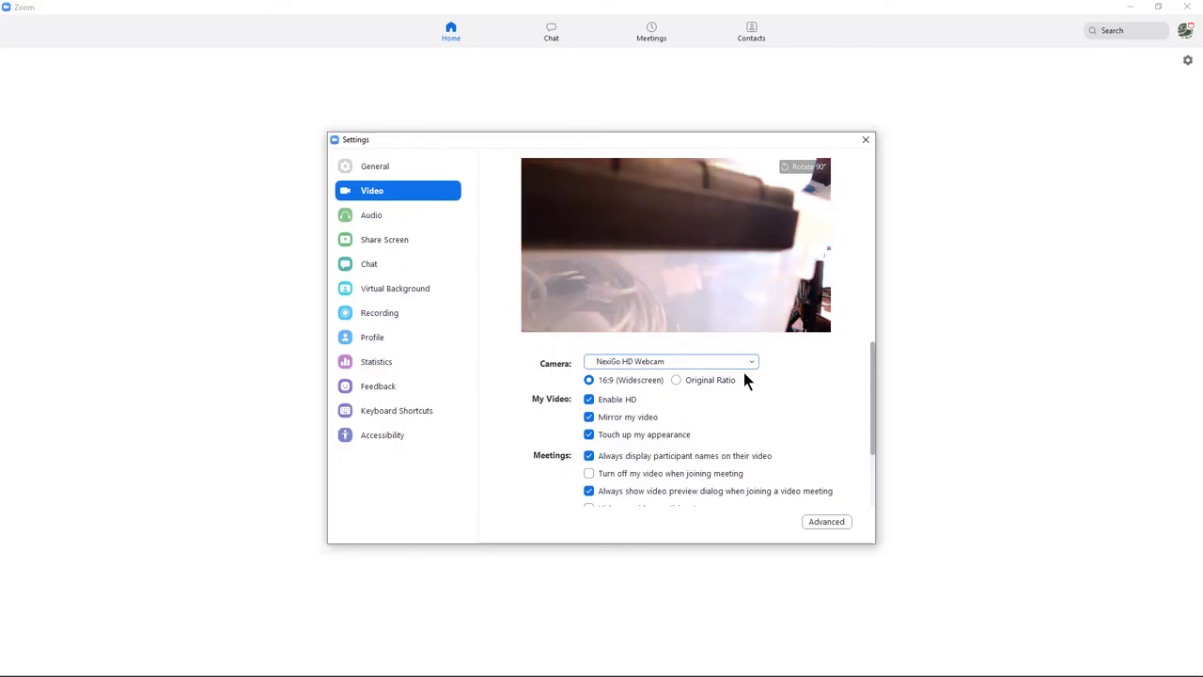
click(671, 361)
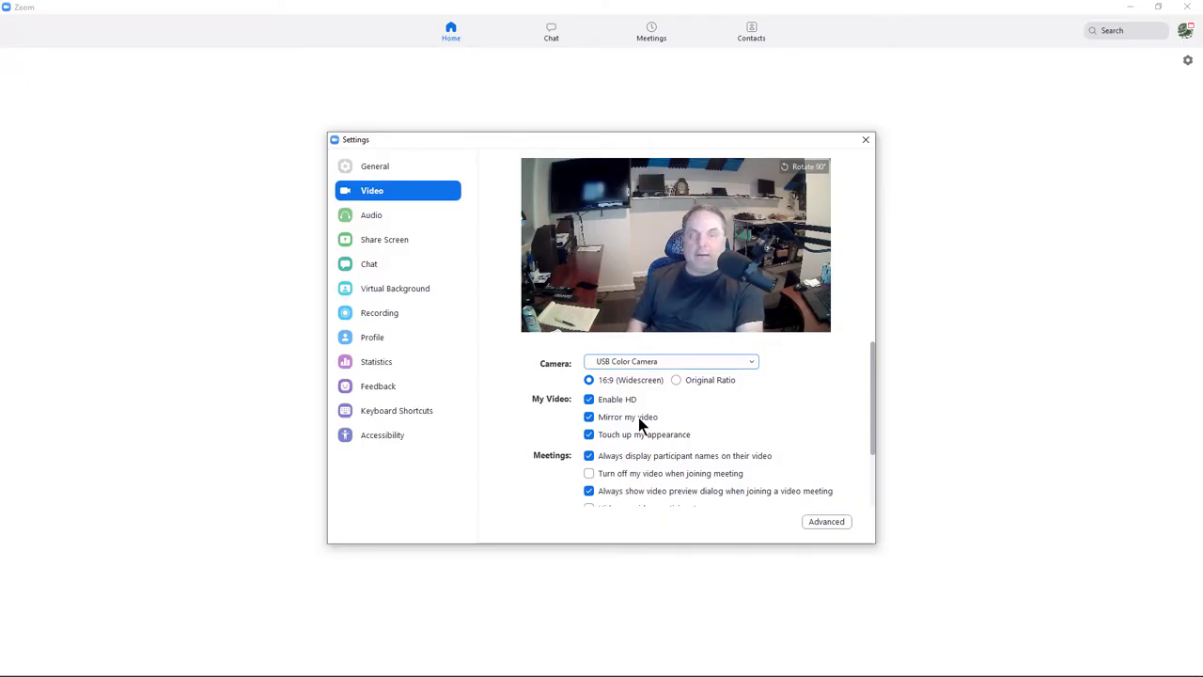
Toggle Mirror my video off and back on, leaving it enabled
click(591, 418)
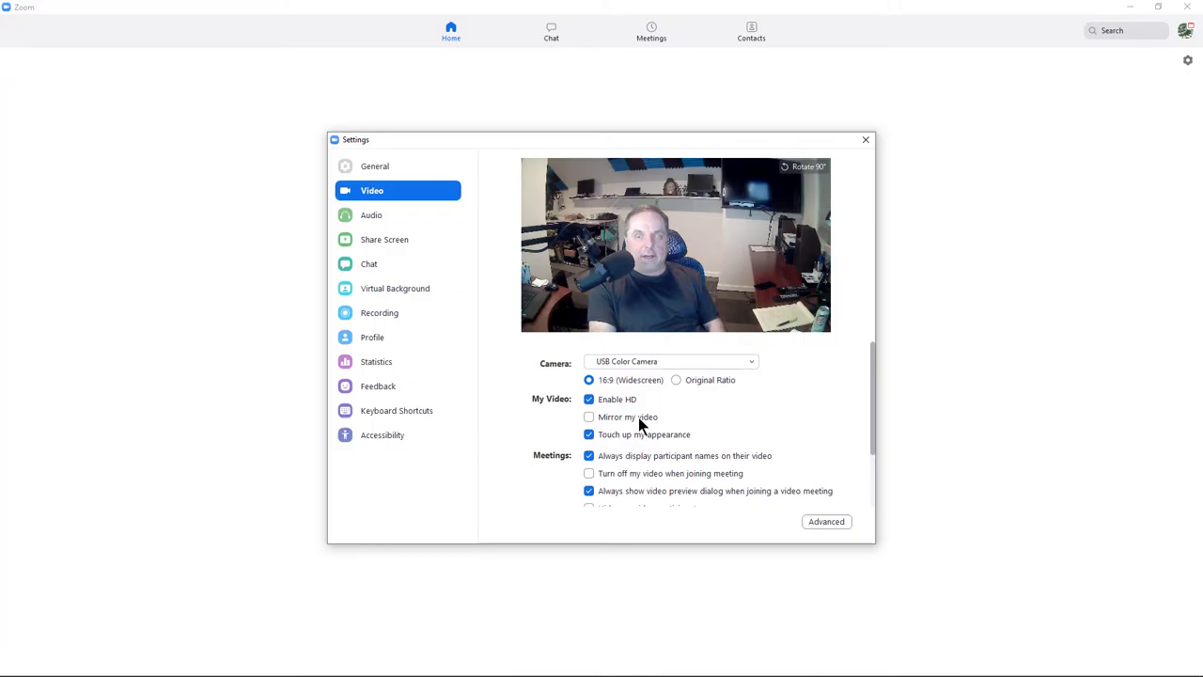
click(590, 417)
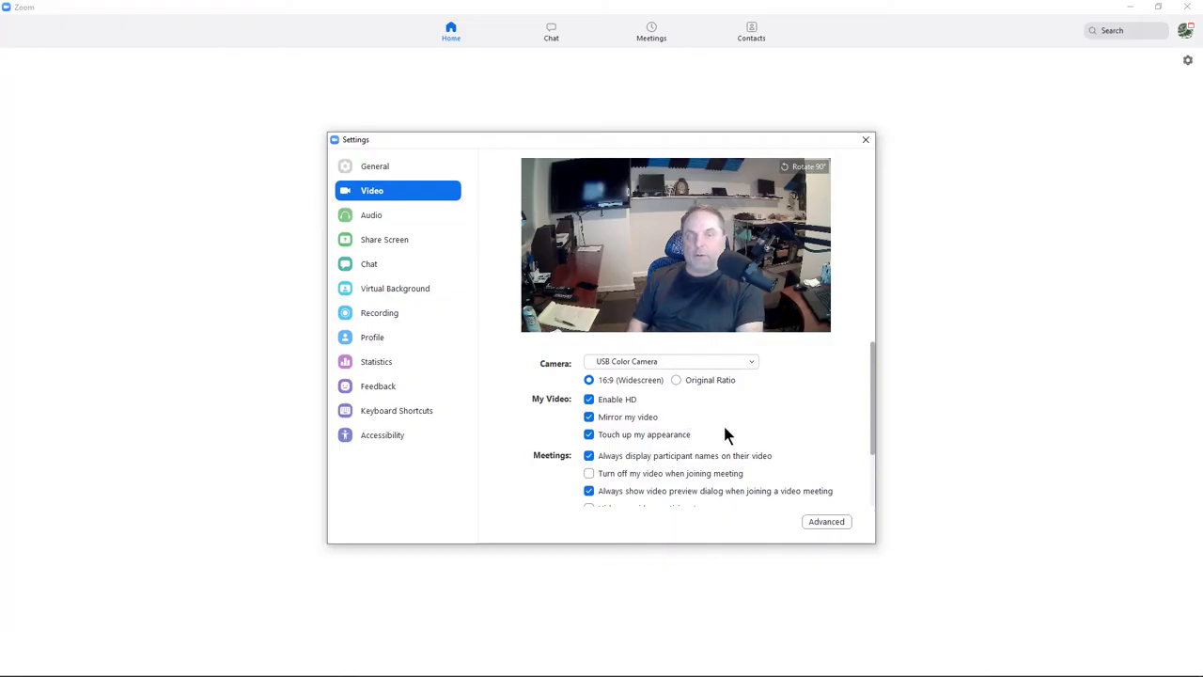
mouse_move(406, 244)
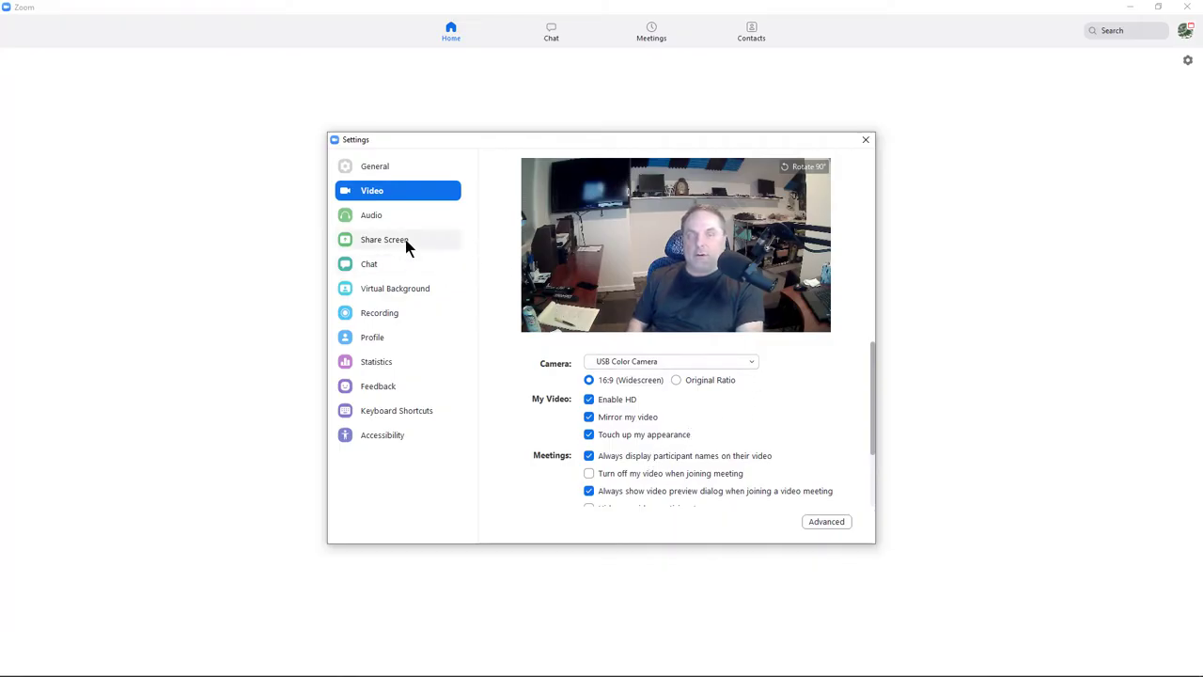
click(372, 214)
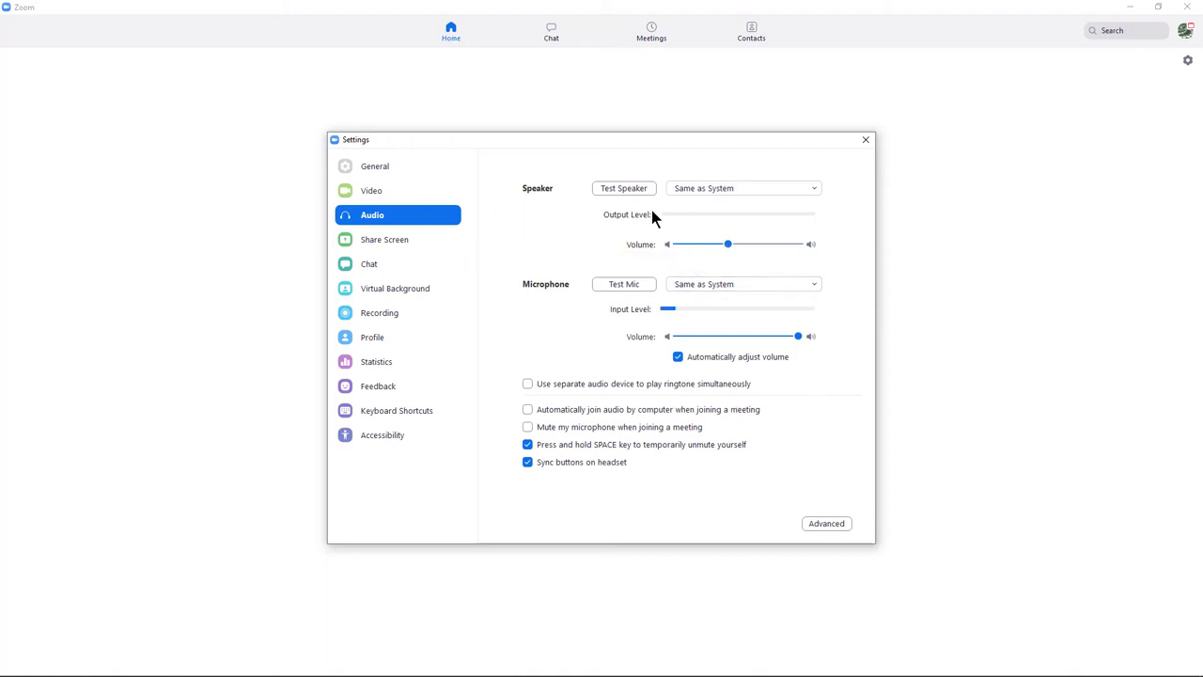
Play and stop the speaker test, then review speaker devices keeping the system default
click(624, 188)
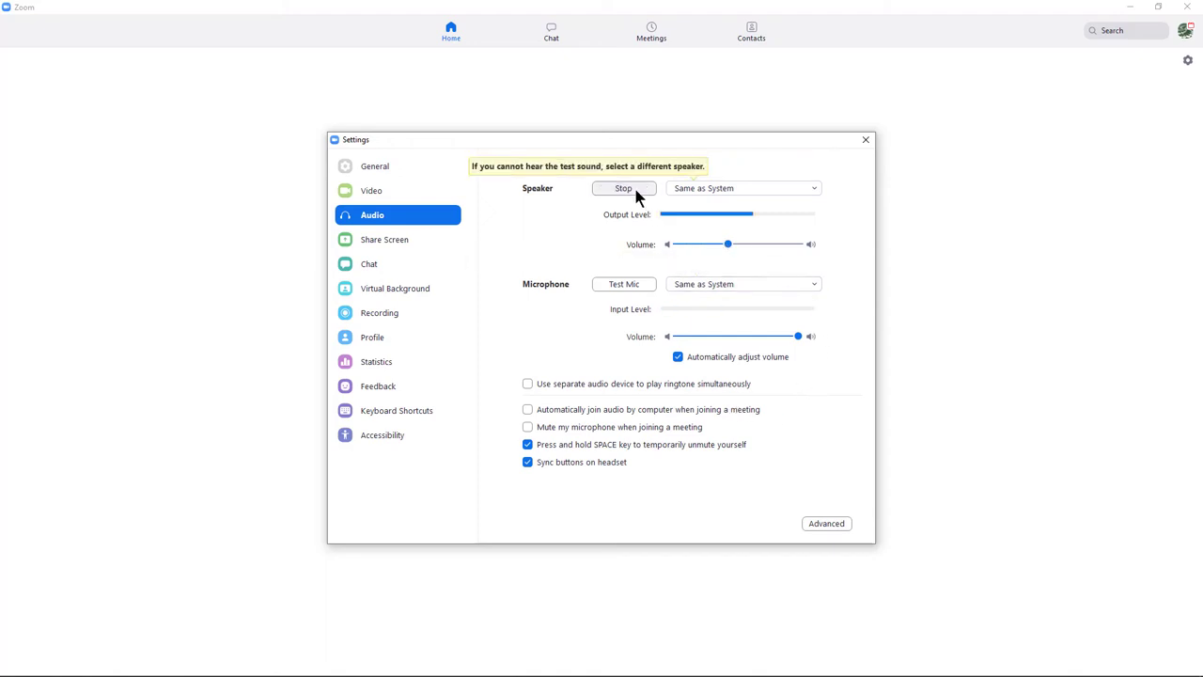
click(624, 188)
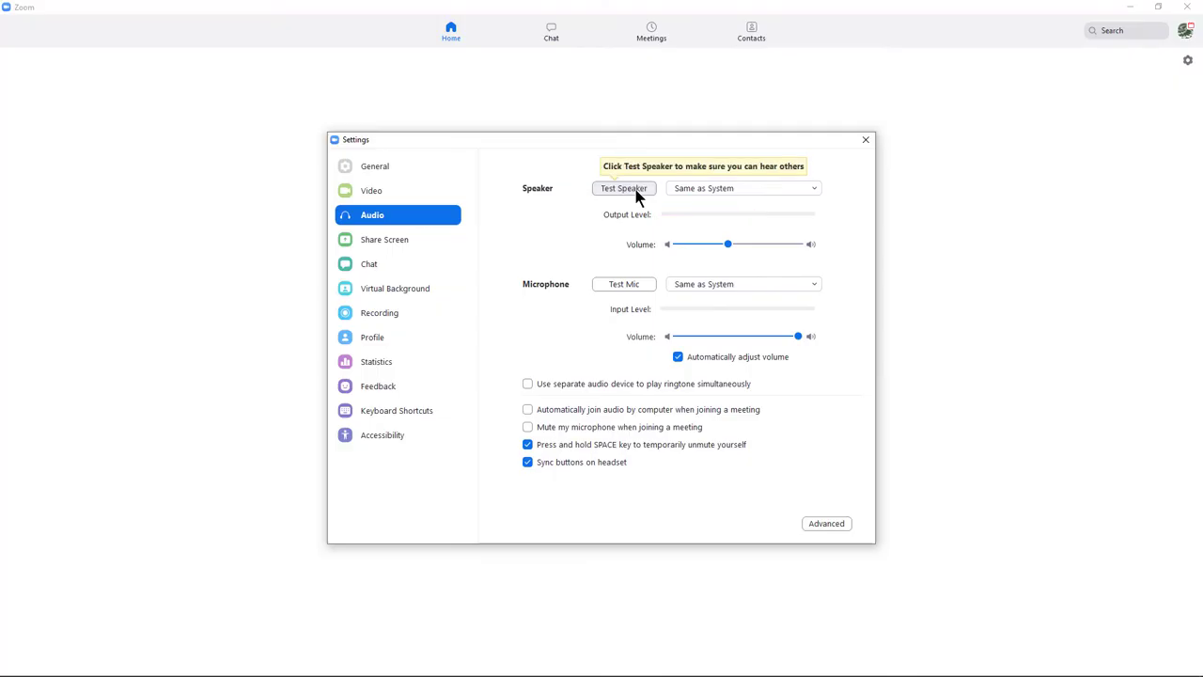
click(741, 188)
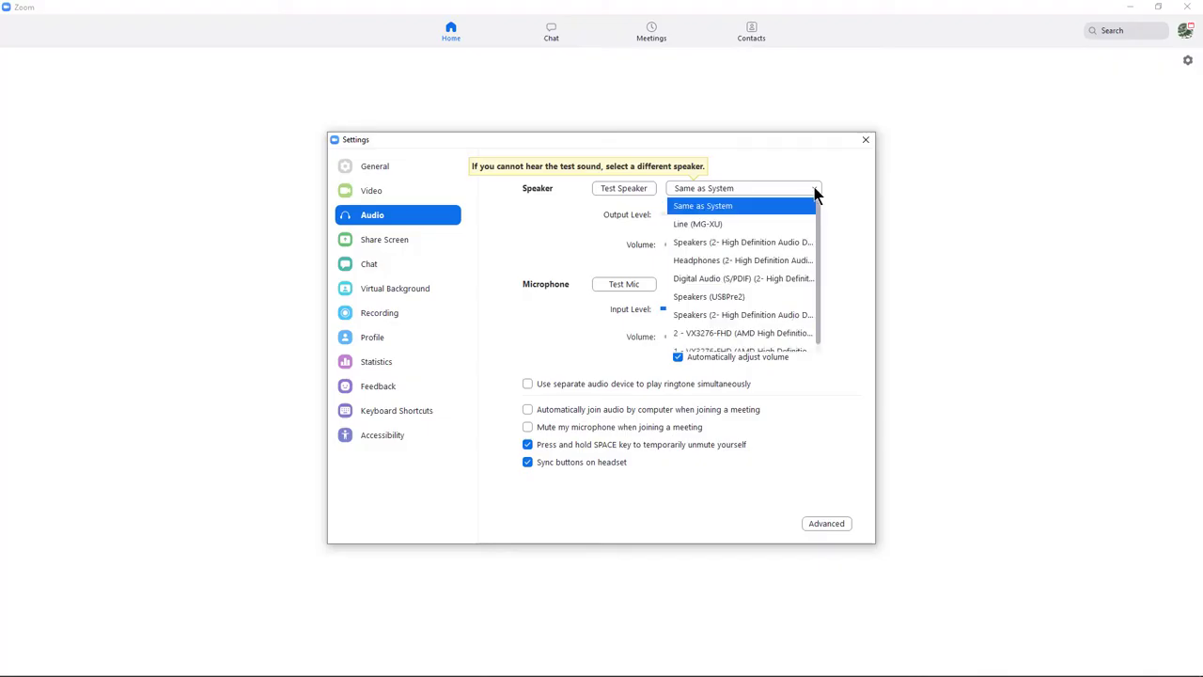
mouse_move(742, 314)
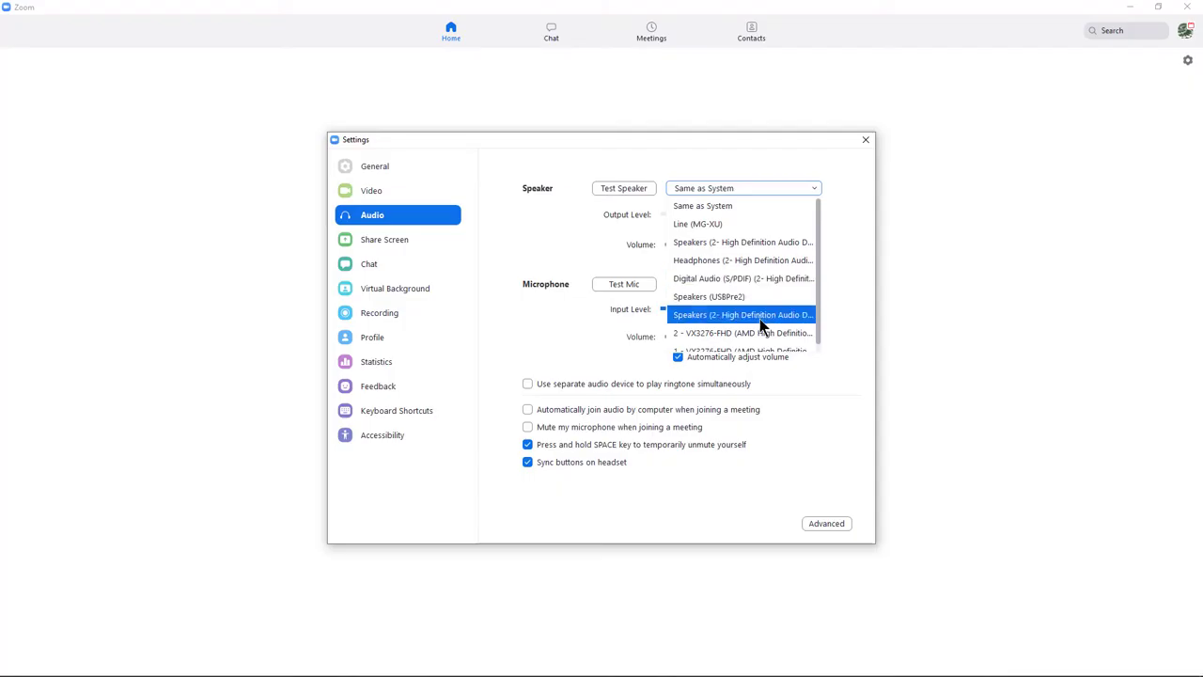
mouse_move(850, 176)
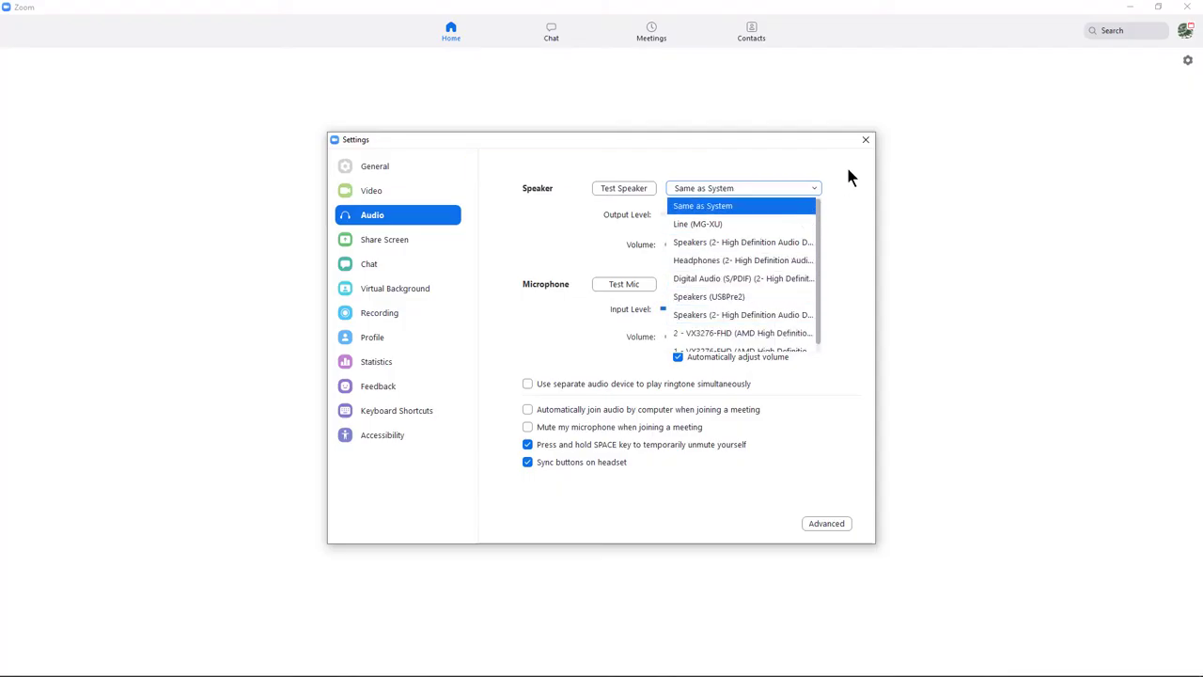
click(703, 205)
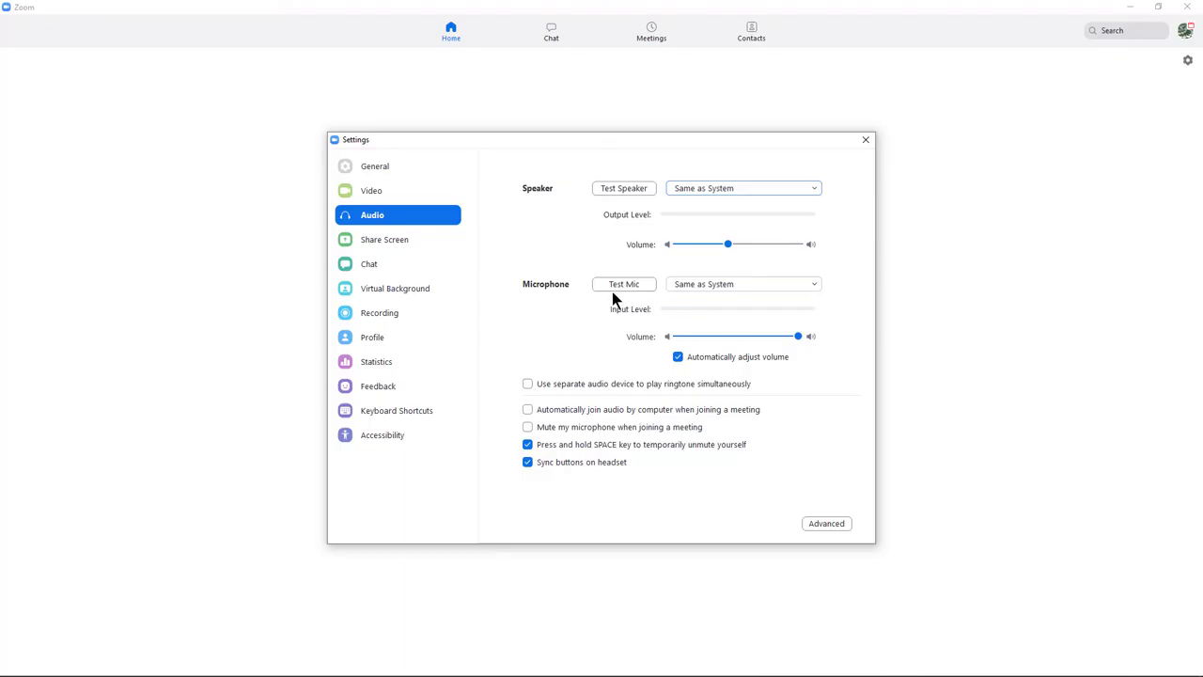
mouse_move(624, 284)
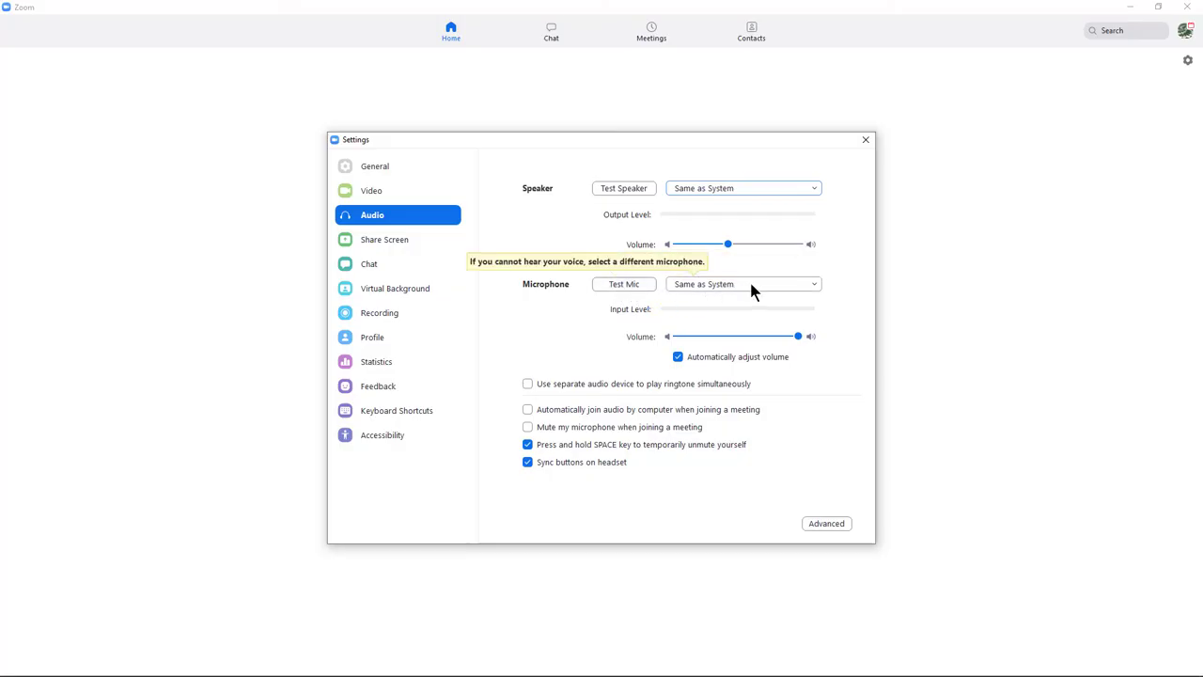
mouse_move(772, 318)
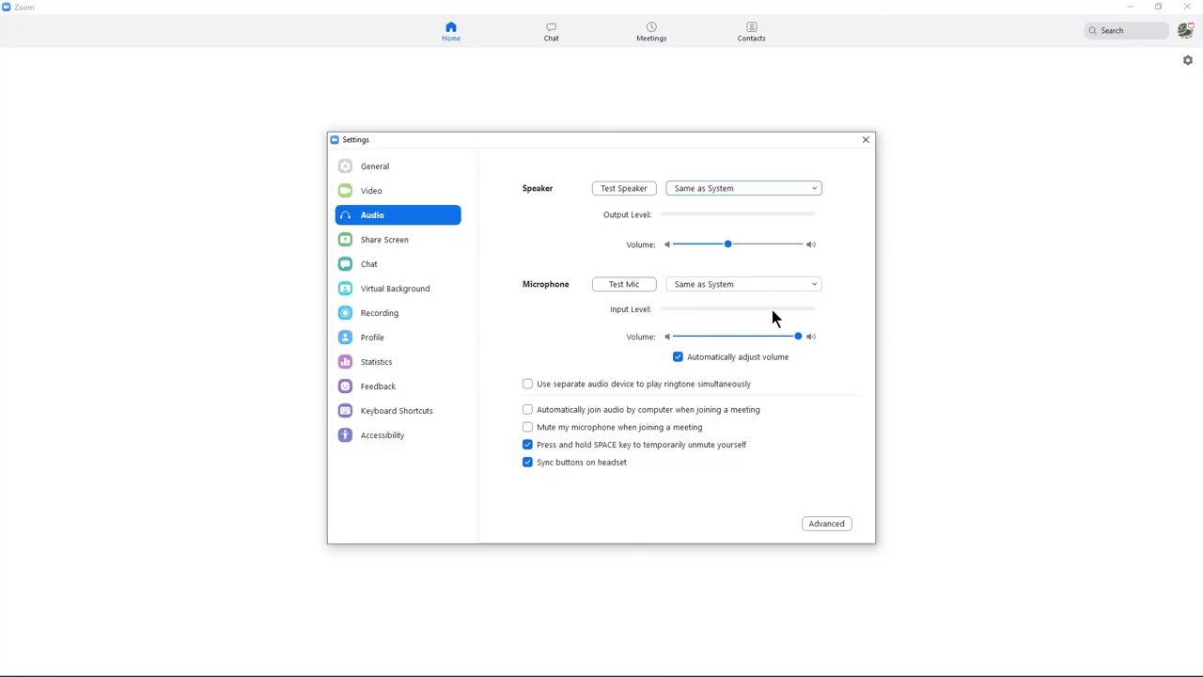